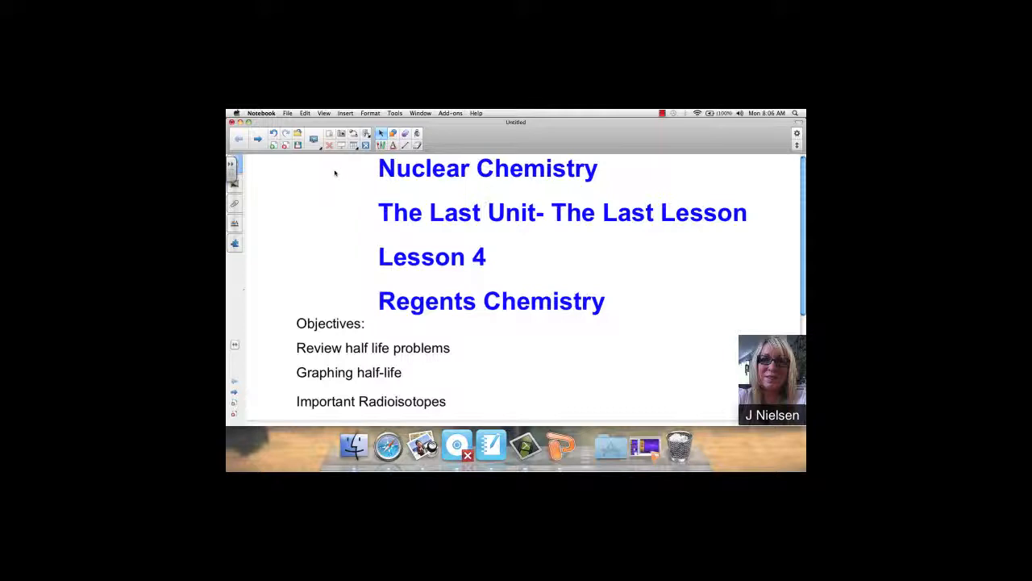
{"action": "mouse_move", "coordinate": [339, 159]}
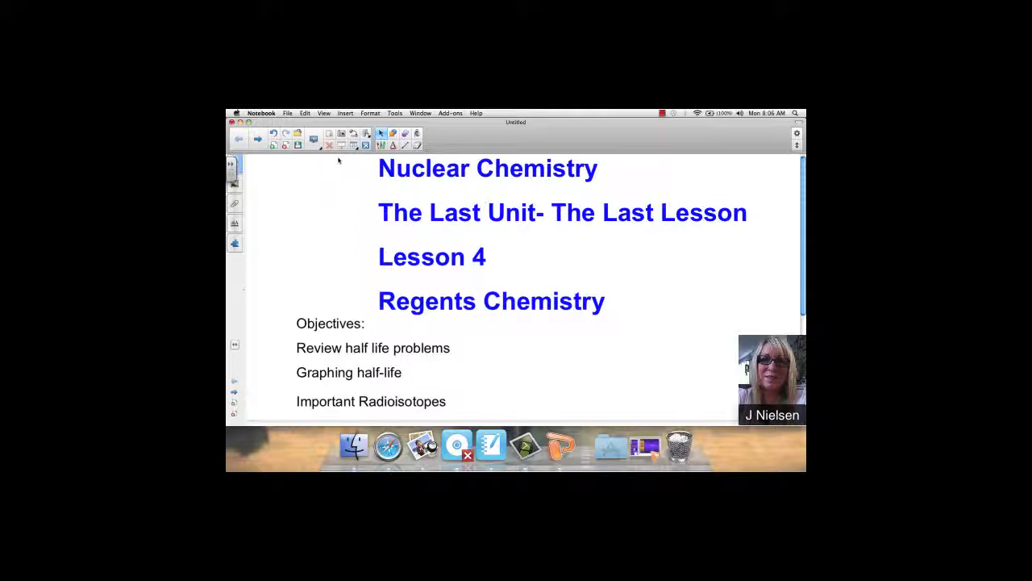
{"action": "mouse_move", "coordinate": [315, 183]}
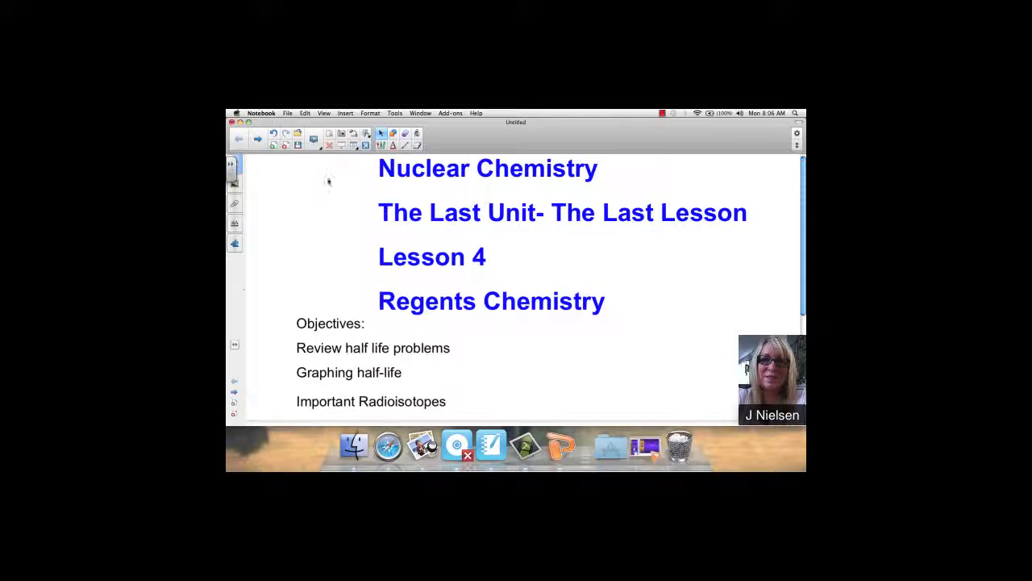
{"action": "mouse_move", "coordinate": [328, 191]}
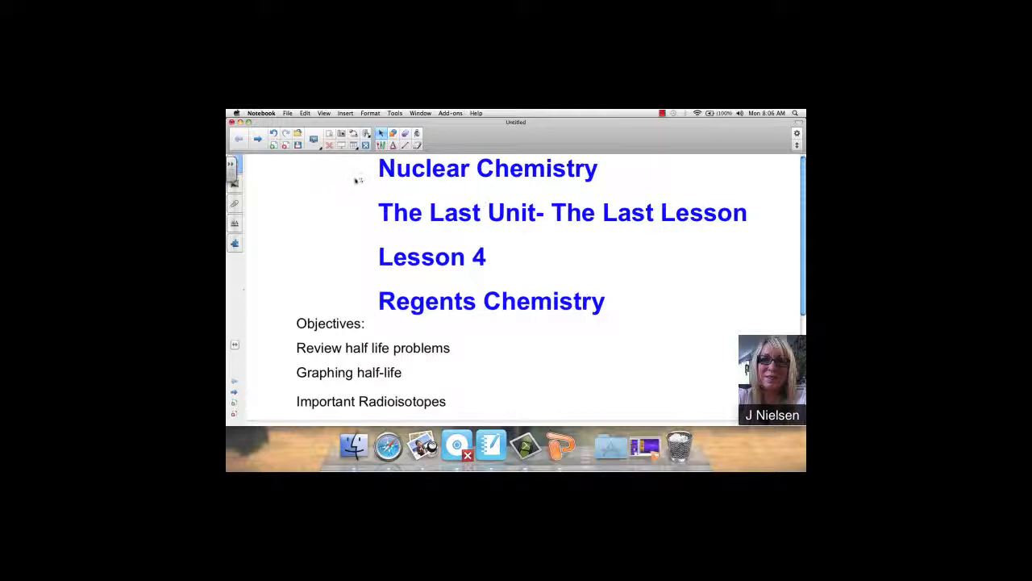
{"action": "mouse_move", "coordinate": [329, 237]}
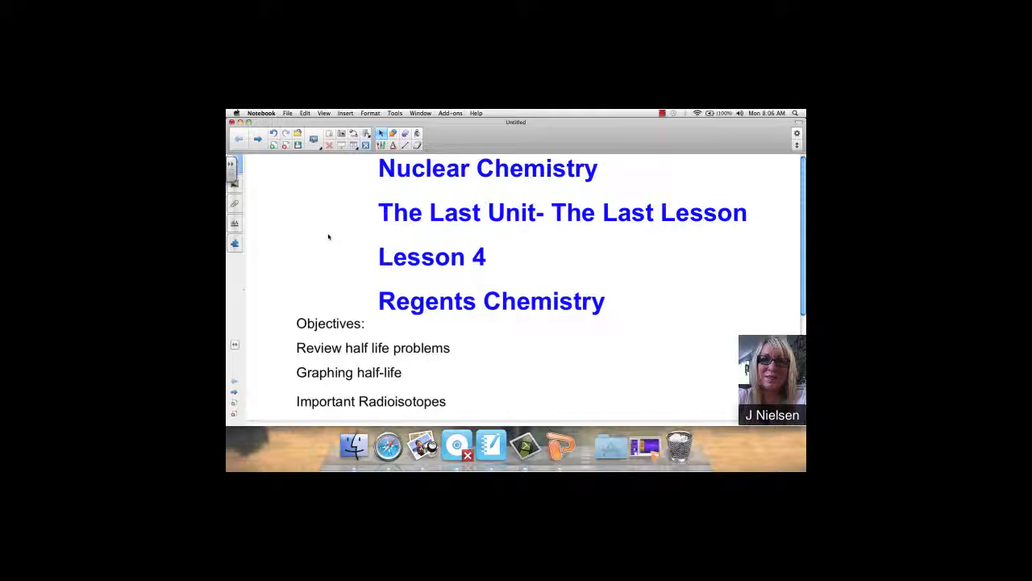
{"action": "mouse_move", "coordinate": [328, 228]}
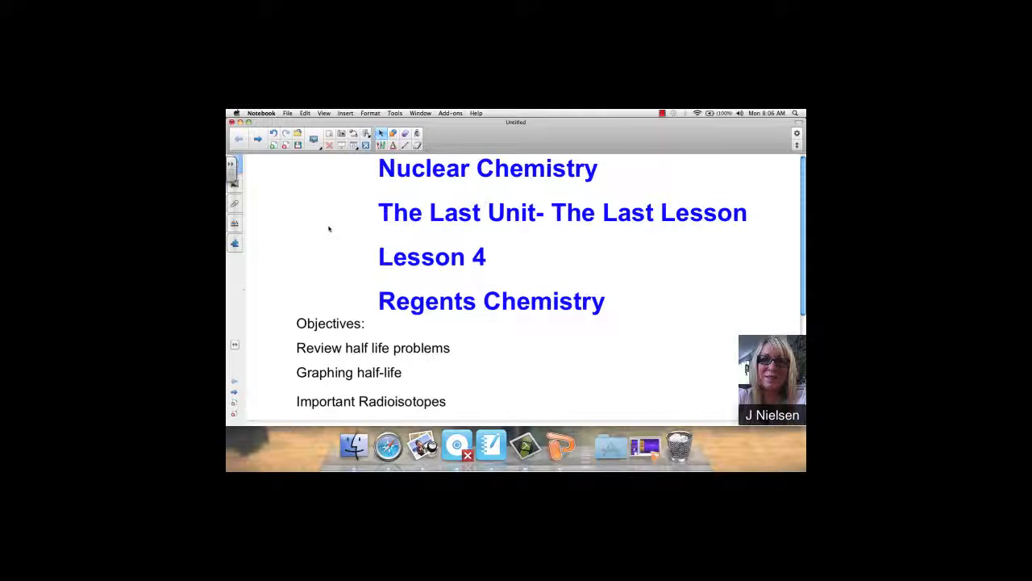
{"action": "mouse_move", "coordinate": [317, 193]}
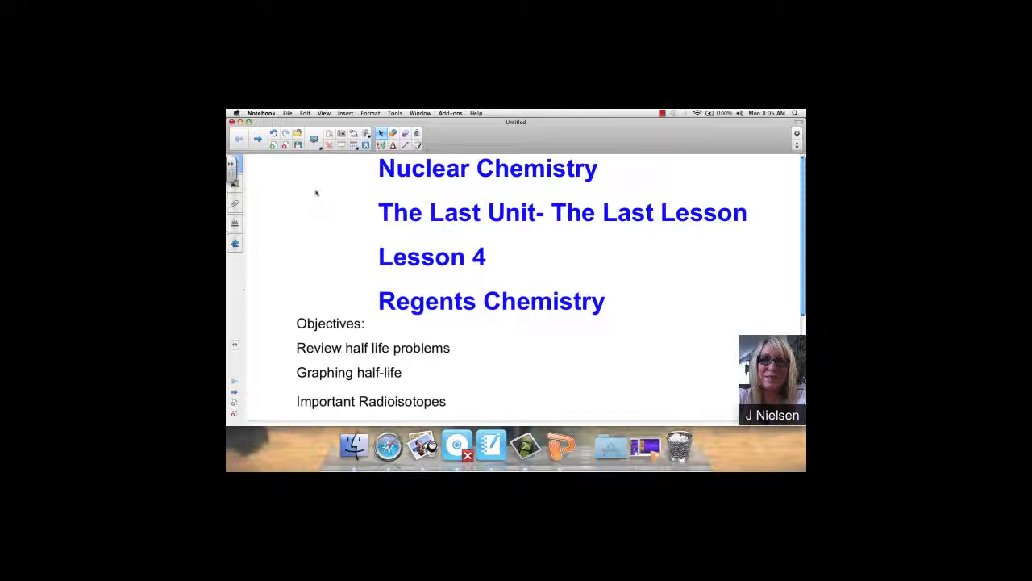
{"action": "mouse_move", "coordinate": [371, 157]}
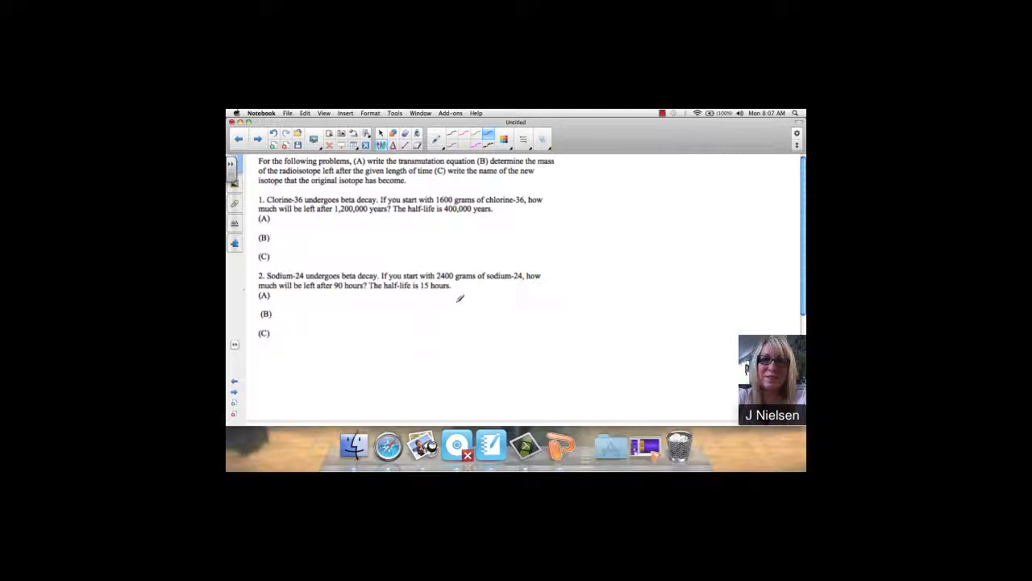
{"action": "mouse_move", "coordinate": [391, 315]}
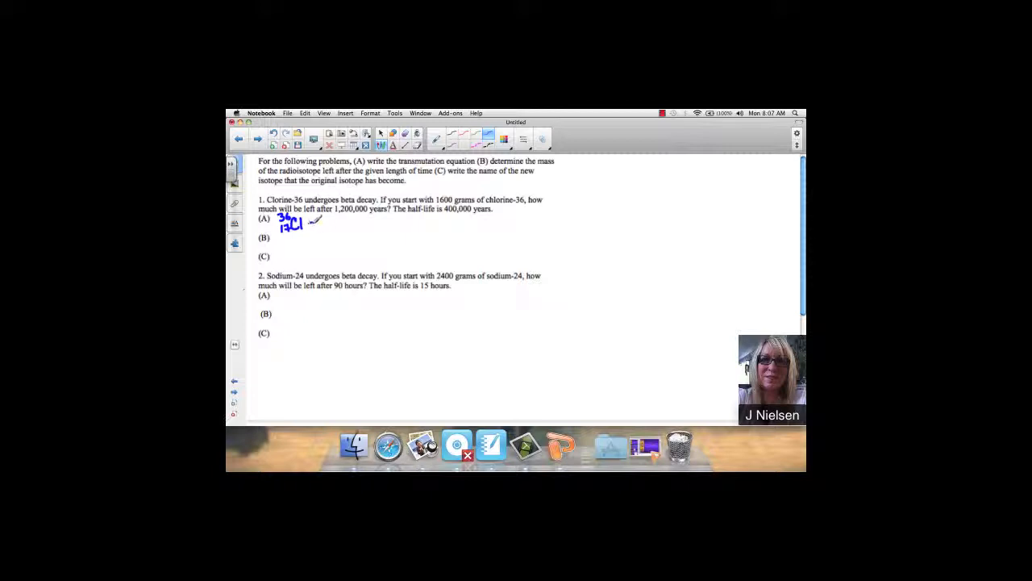
Step: Pen an arrow after Cl-36, then the beta particle 0/-1 e and a plus sign
{"action": "left_click_drag", "start_coordinate": [315, 222], "coordinate": [327, 221]}
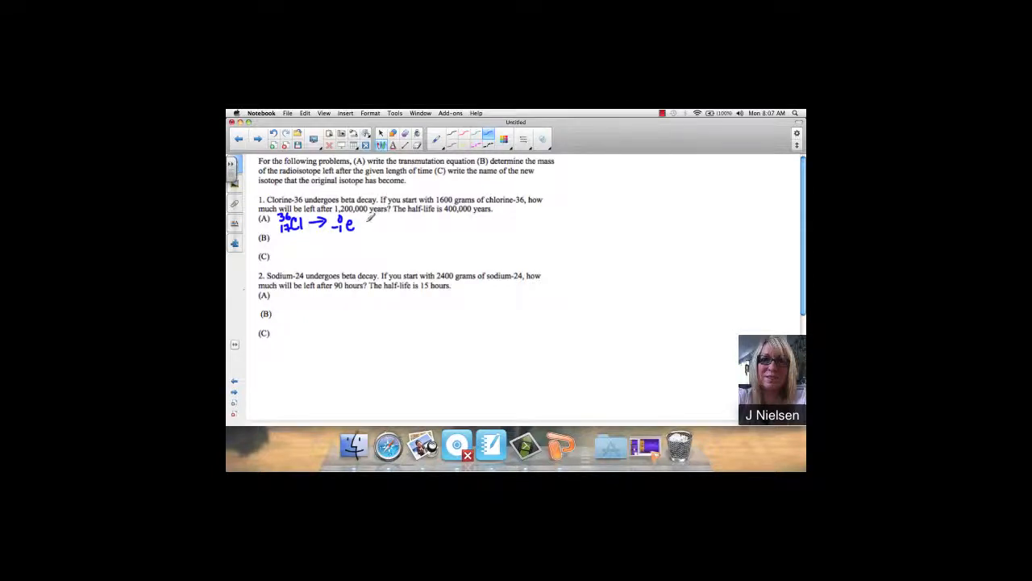
{"action": "left_click", "coordinate": [368, 223]}
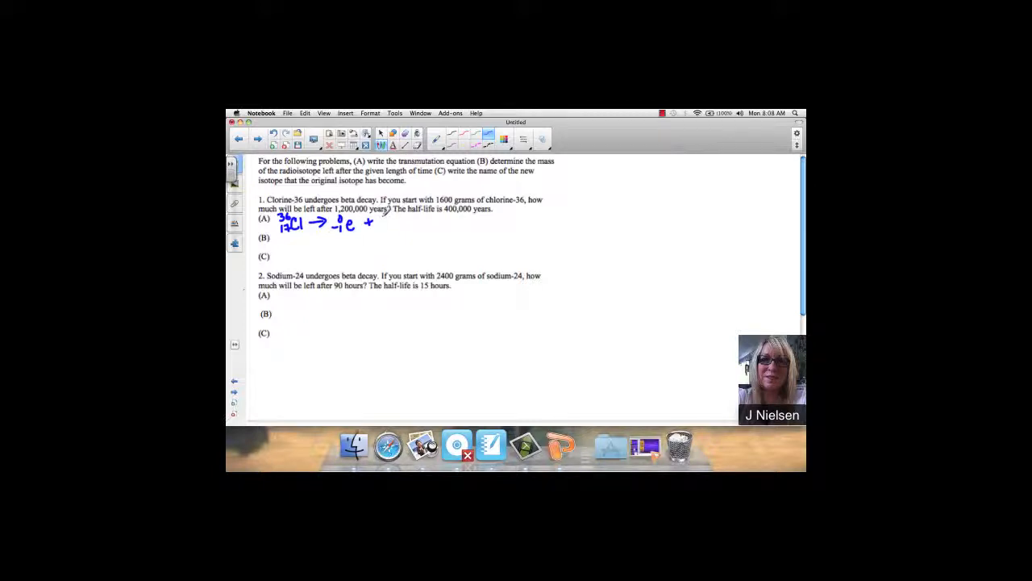
{"action": "type", "text": "36 18 Ar"}
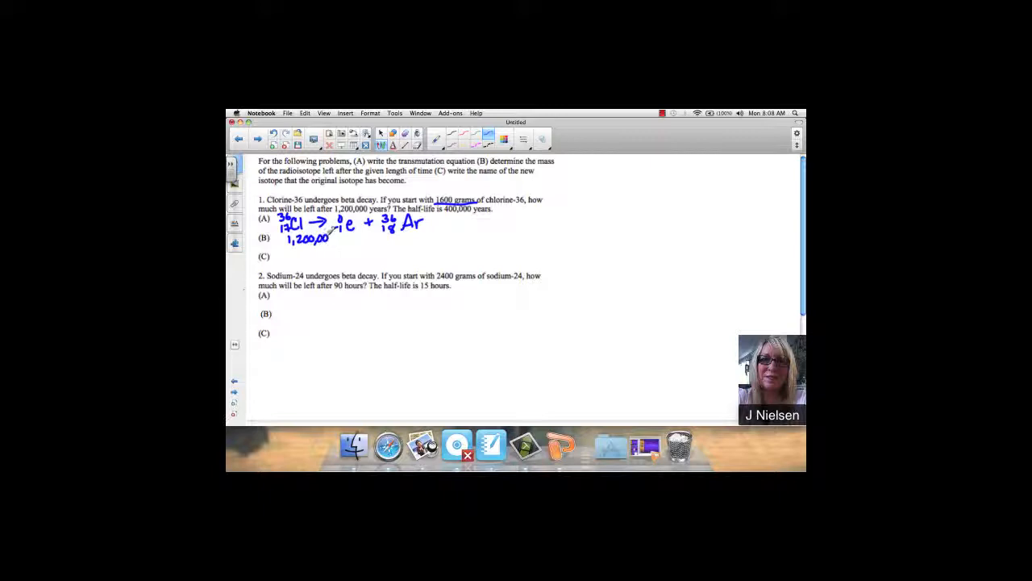
Step: Write 1,200,000 over 400,000 equals 3 half-lives beside part (B)
{"action": "left_click_drag", "start_coordinate": [284, 246], "coordinate": [339, 245]}
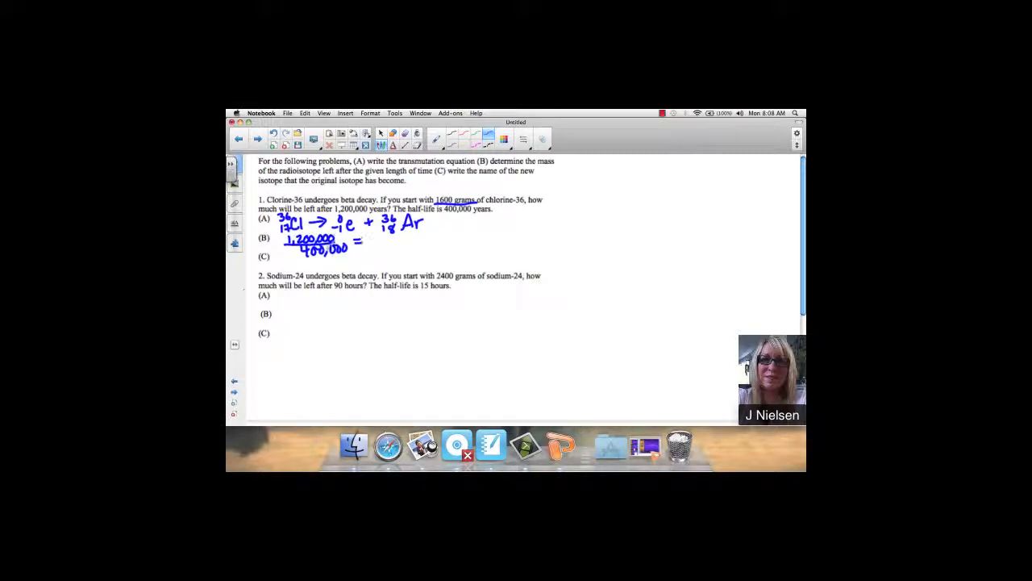
{"action": "type", "text": "3"}
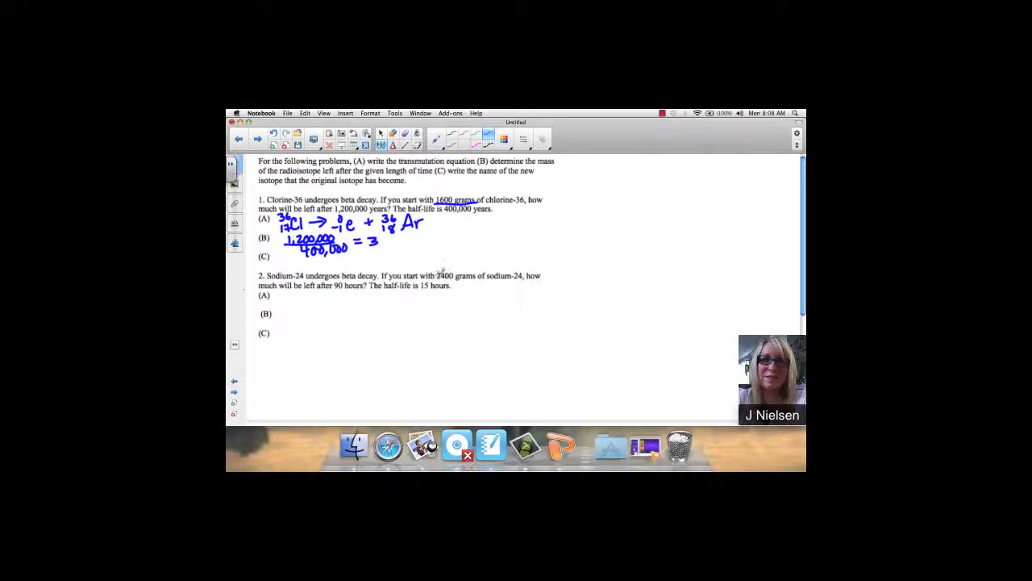
{"action": "type", "text": "hr"}
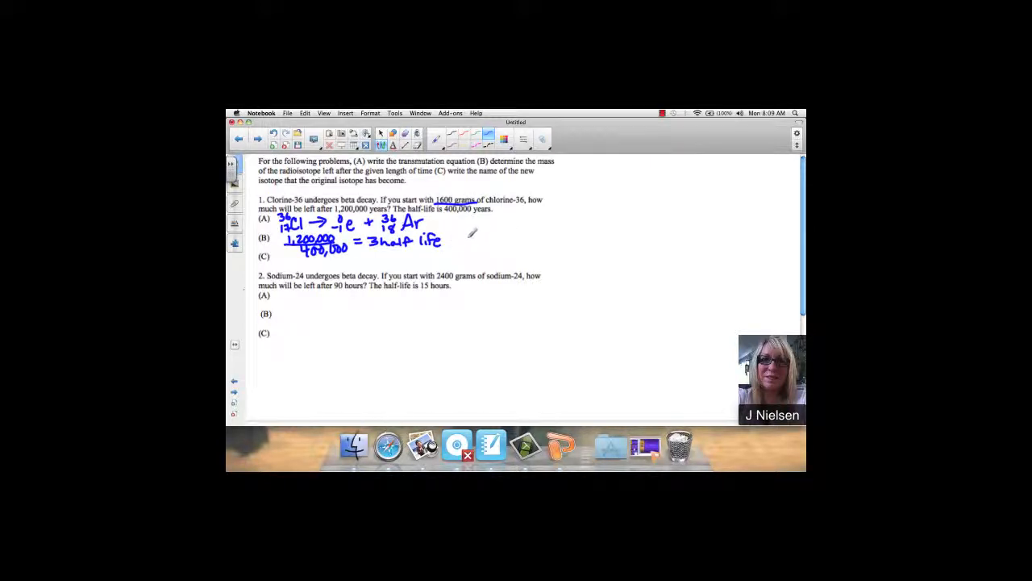
Step: Write the halving chain 1600 → 800 → 400 → 200g, labelled 'Cl-36 remaining'
{"action": "left_click_drag", "start_coordinate": [468, 242], "coordinate": [504, 238]}
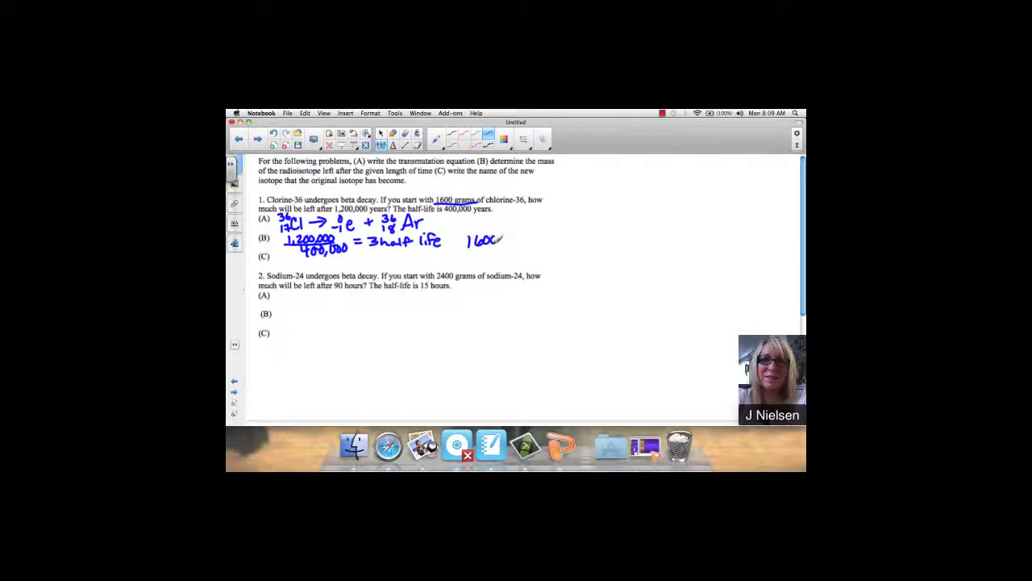
{"action": "left_click_drag", "start_coordinate": [504, 239], "coordinate": [521, 239]}
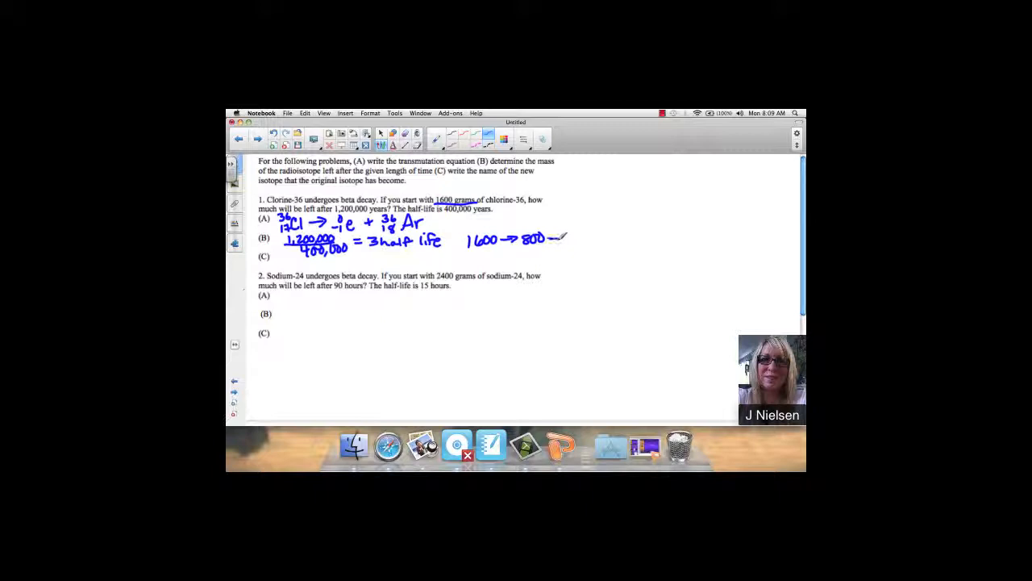
{"action": "left_click_drag", "start_coordinate": [545, 238], "coordinate": [573, 238]}
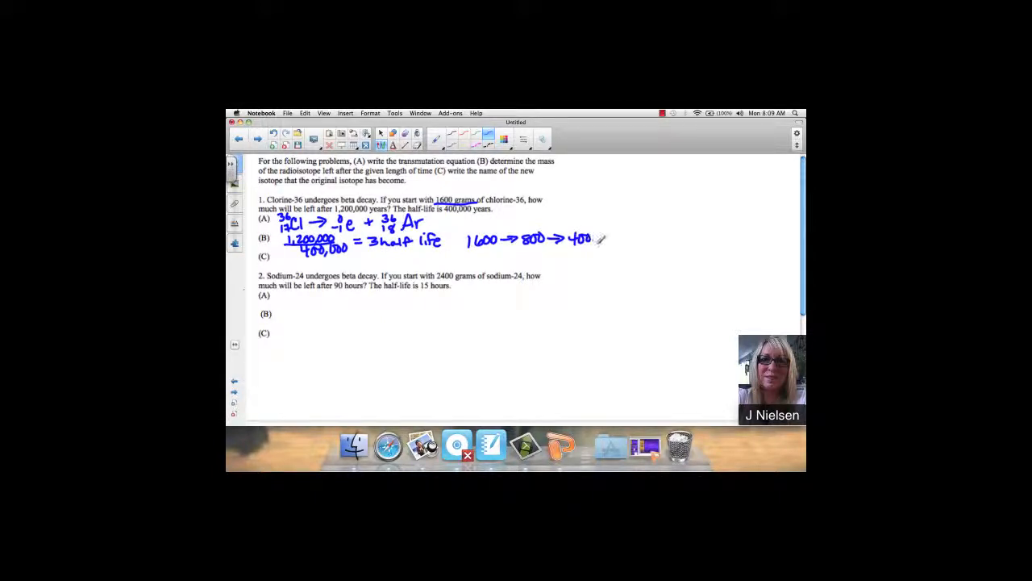
{"action": "left_click_drag", "start_coordinate": [601, 239], "coordinate": [633, 238]}
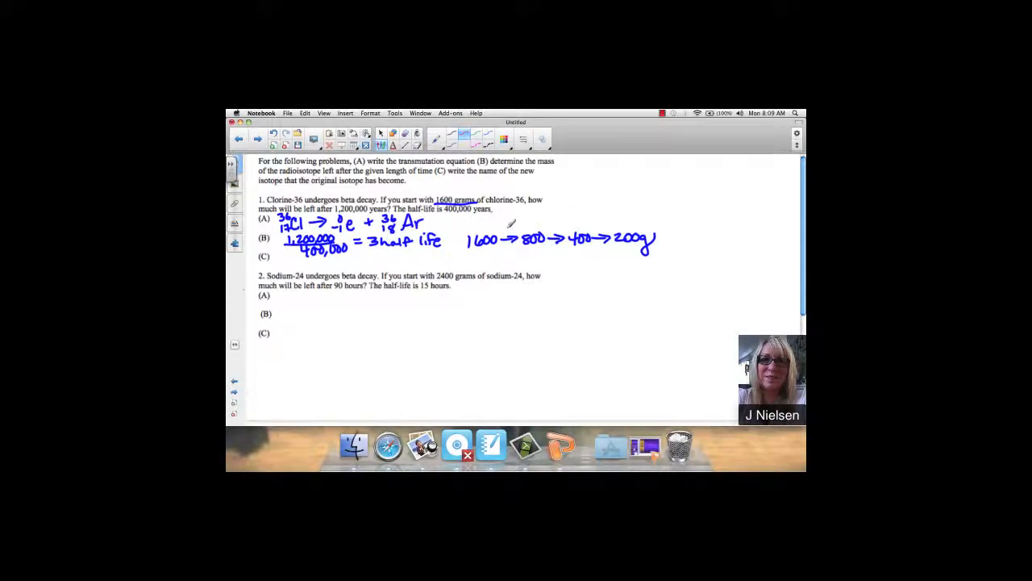
{"action": "left_click_drag", "start_coordinate": [504, 238], "coordinate": [513, 226]}
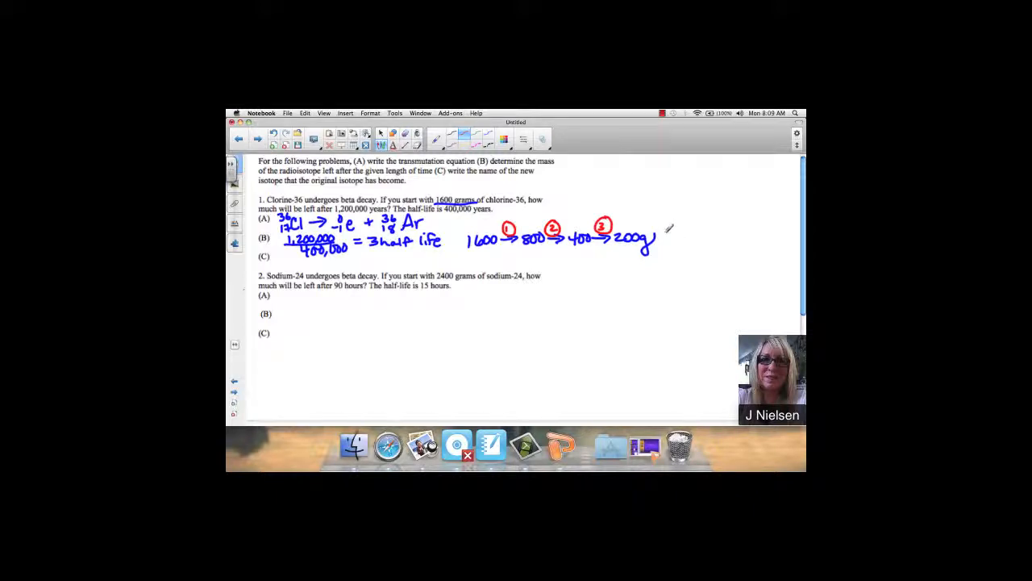
{"action": "left_click_drag", "start_coordinate": [662, 234], "coordinate": [702, 238]}
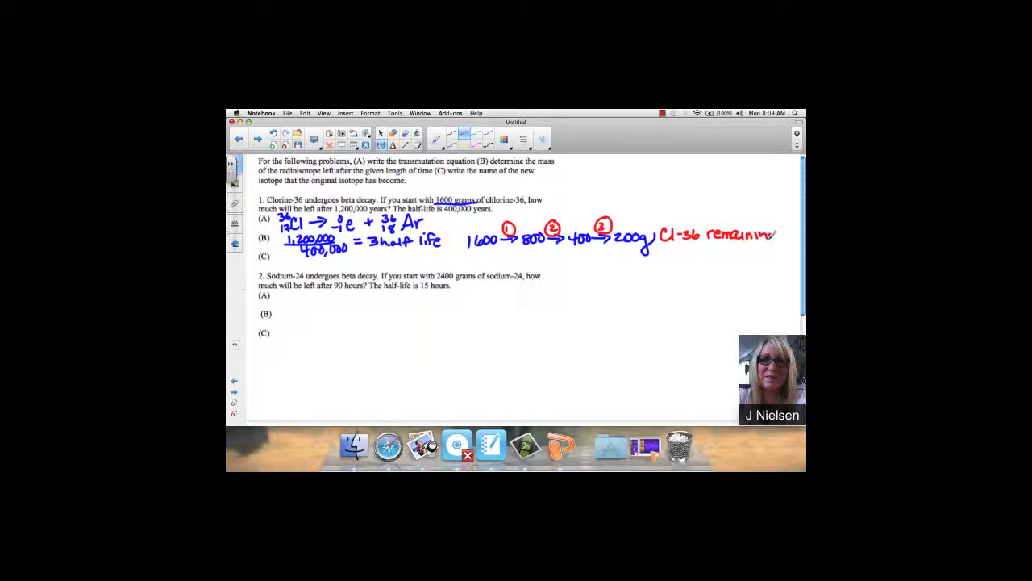
{"action": "left_click_drag", "start_coordinate": [770, 234], "coordinate": [774, 254]}
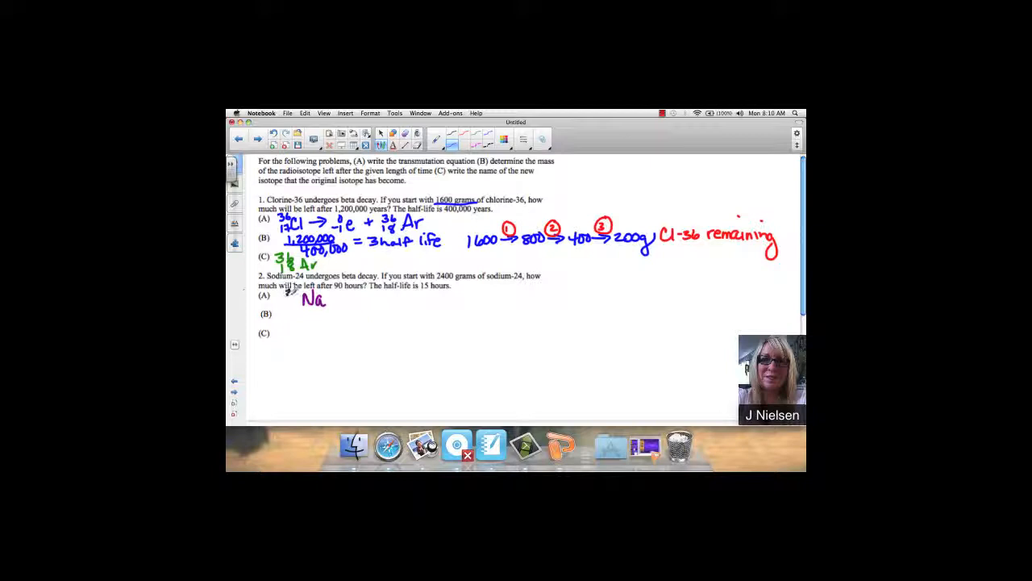
Step: Handwrite 24/11 Na → 0/-1 e + 24/12 Mg beside part (A)
{"action": "left_click_drag", "start_coordinate": [286, 303], "coordinate": [297, 292]}
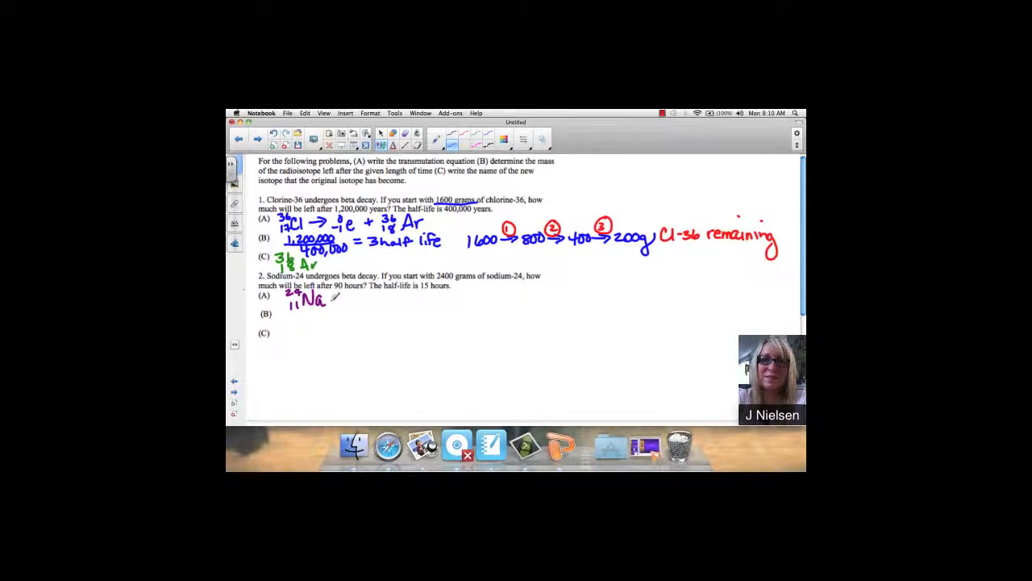
{"action": "left_click_drag", "start_coordinate": [335, 300], "coordinate": [367, 300]}
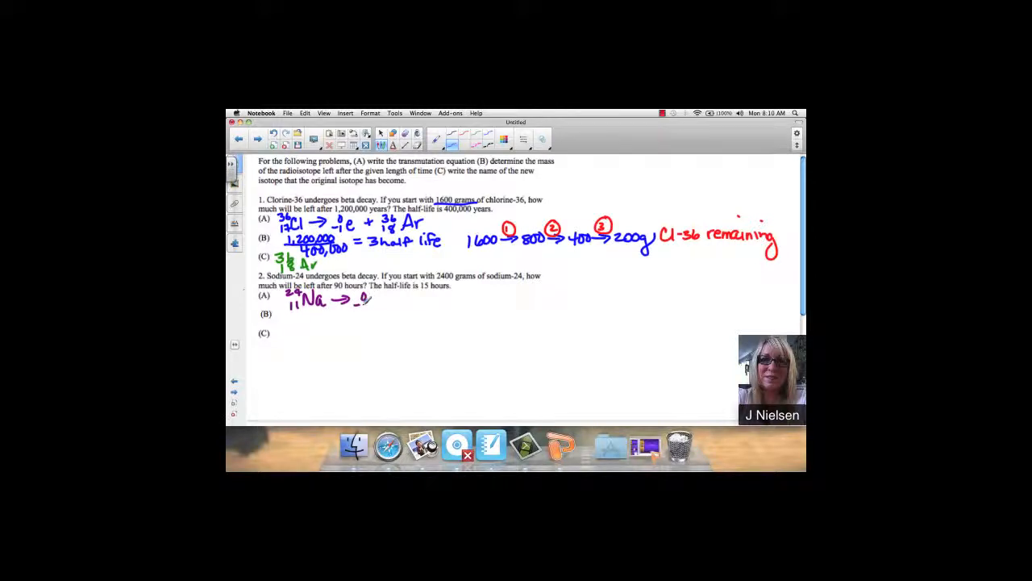
{"action": "type", "text": "-1e"}
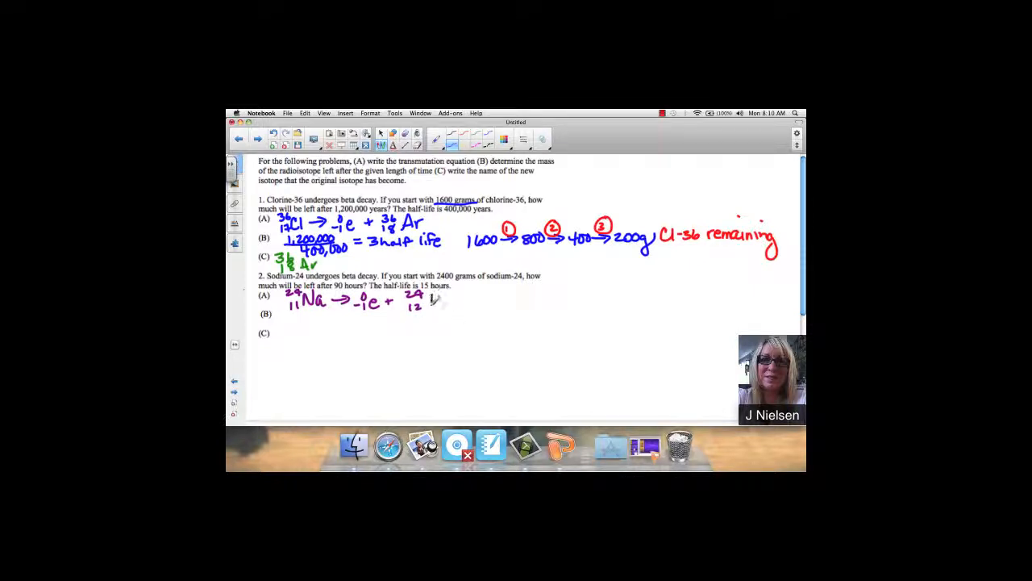
{"action": "left_click_drag", "start_coordinate": [432, 302], "coordinate": [451, 310]}
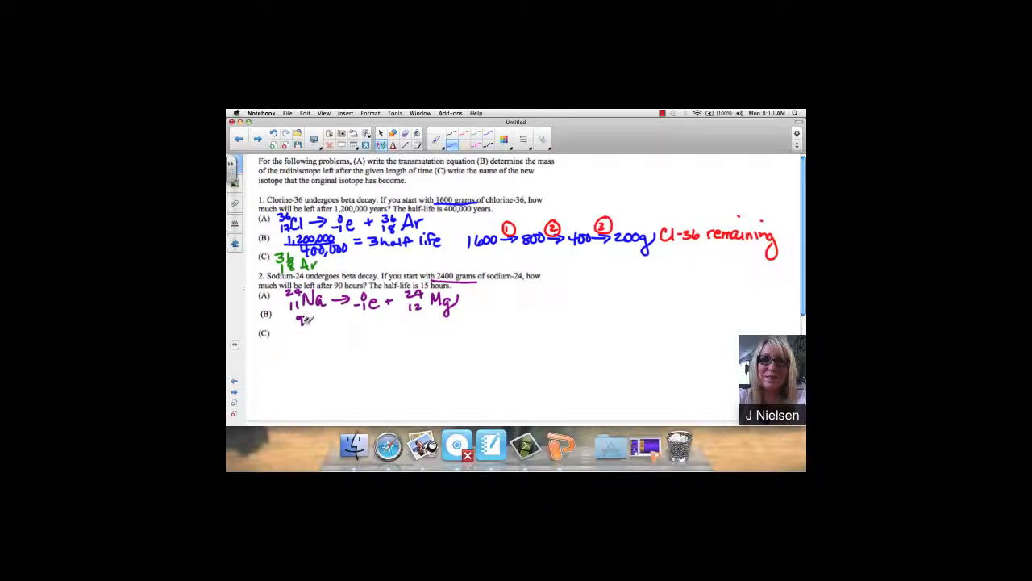
Step: Handwrite 90/15 = 6 half lives next to part (B)
{"action": "type", "text": "90"}
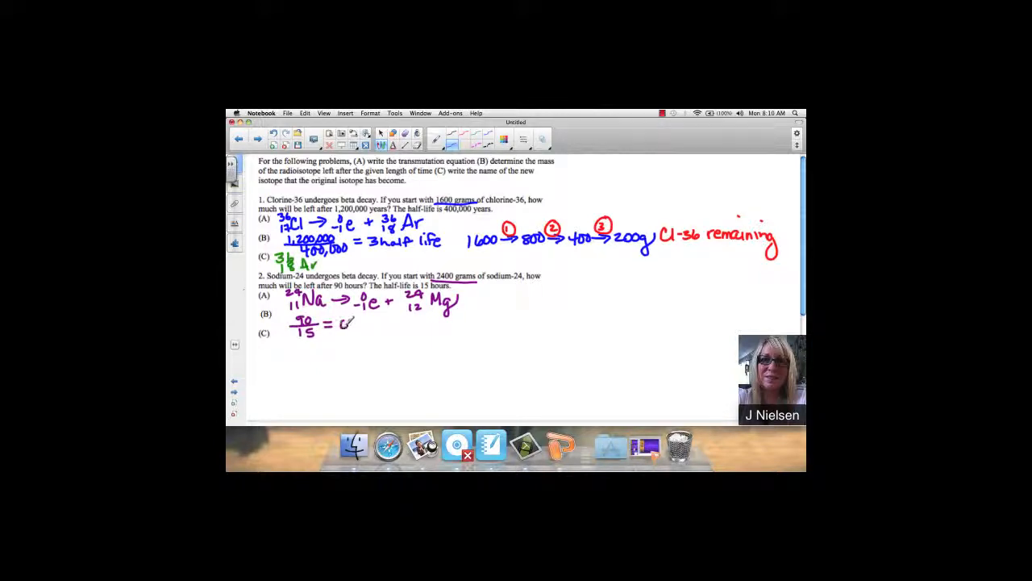
{"action": "type", "text": "6"}
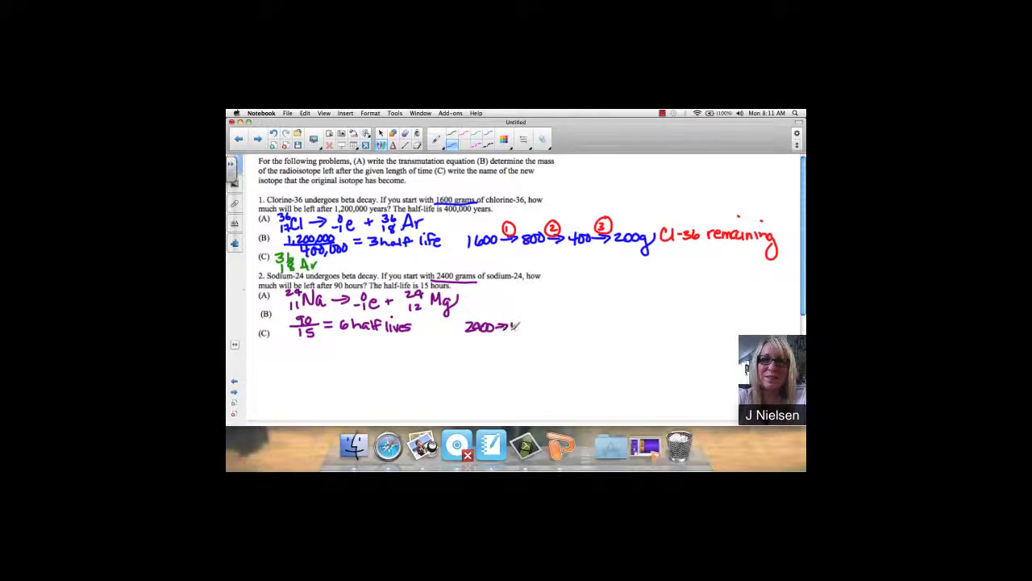
Step: Write the halving chain 2400 → 1200 → 600 → 300 → 150 → 75 and extend it
{"action": "type", "text": "1200→600→300→150→"}
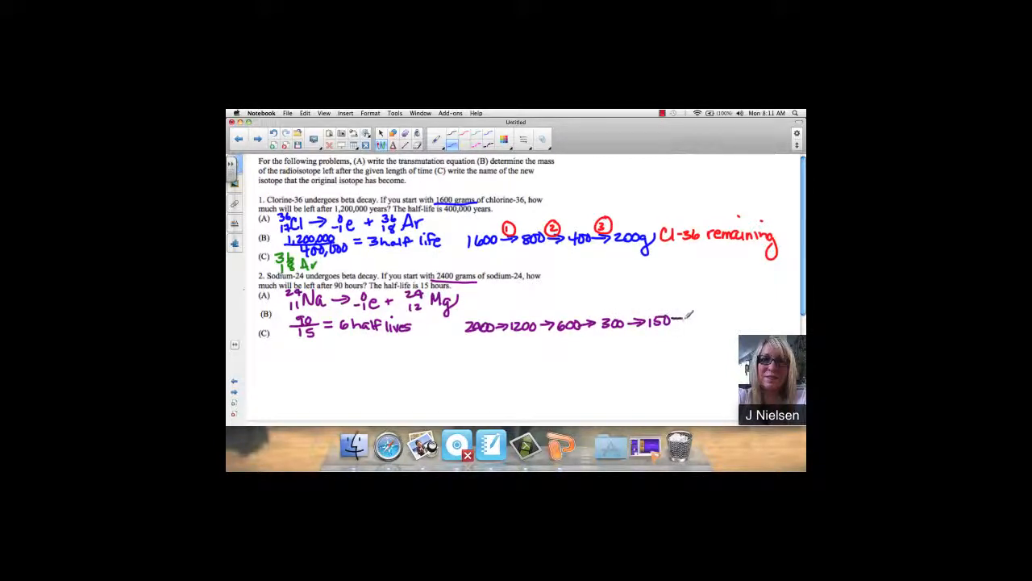
{"action": "type", "text": "75"}
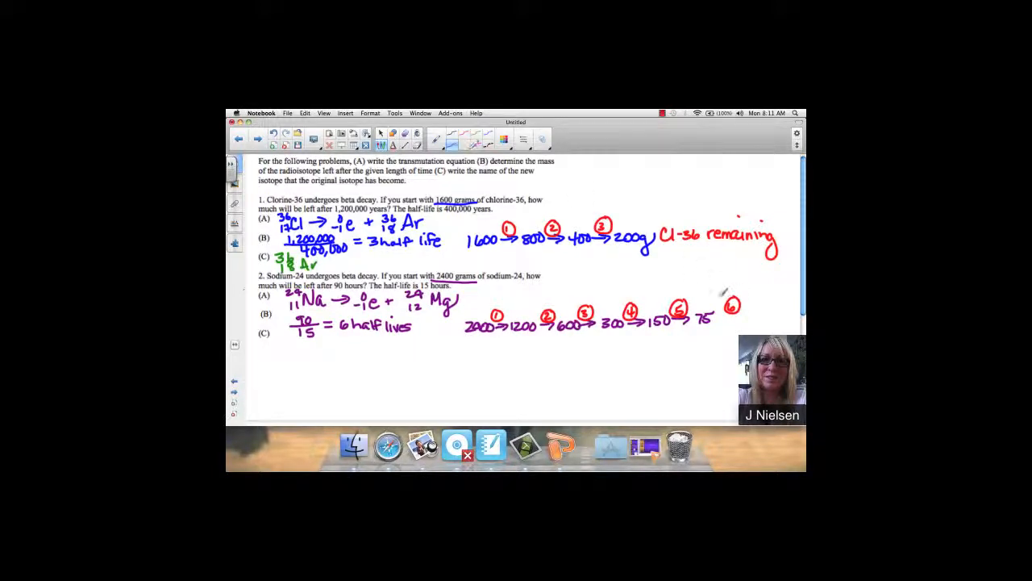
{"action": "left_click_drag", "start_coordinate": [718, 314], "coordinate": [742, 318]}
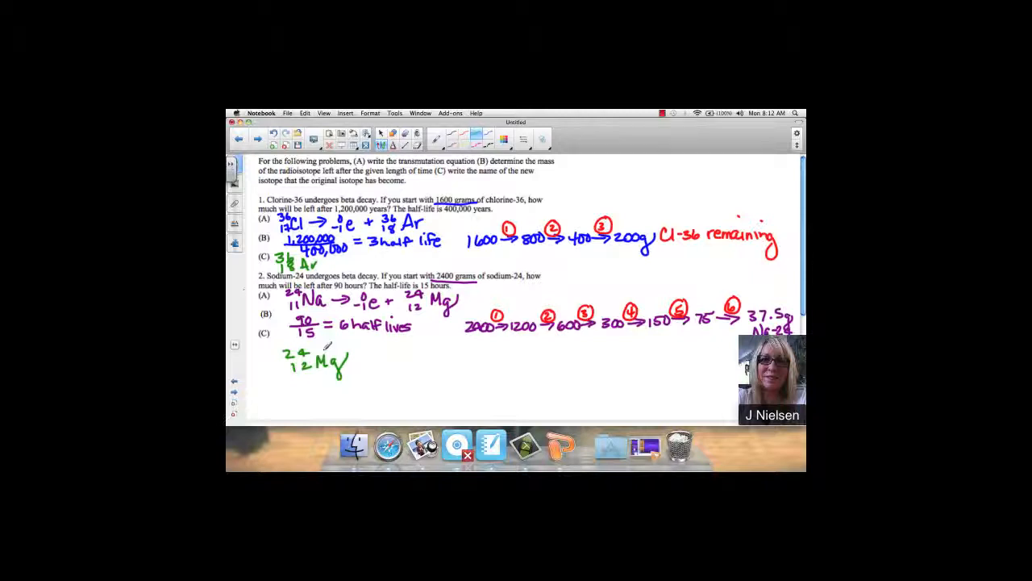
Step: Move to the new page on finding half-life from an amount-versus-time graph
{"action": "left_click", "coordinate": [256, 138]}
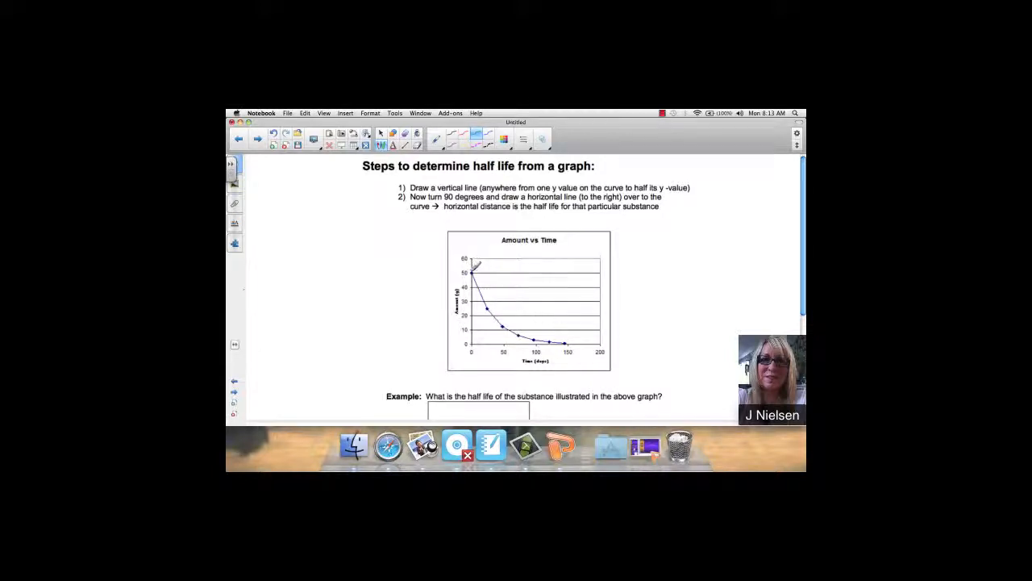
Step: Trace green lines from 50 to 25 g, drop to the time axis, and write 25 days
{"action": "left_click", "coordinate": [472, 273]}
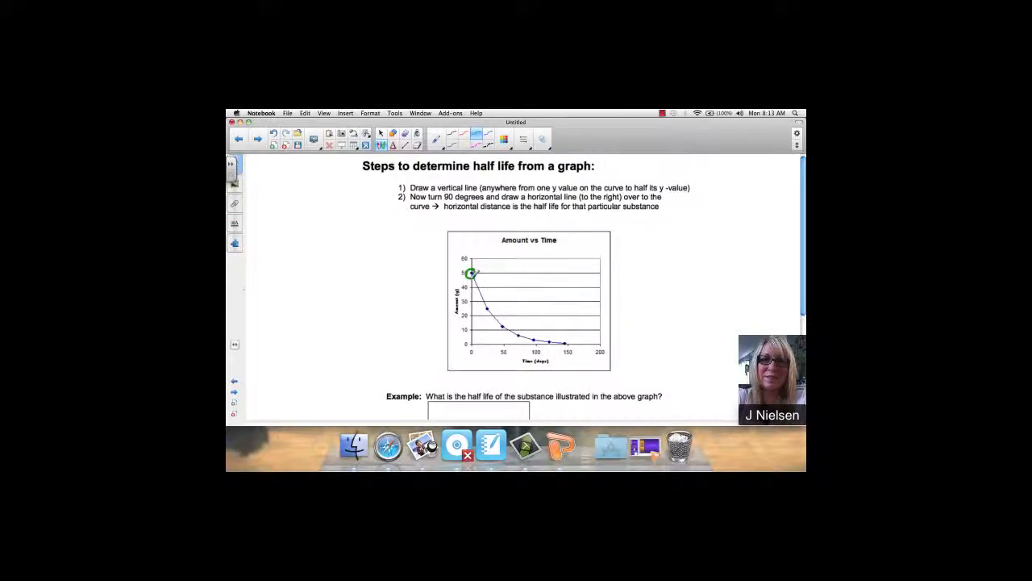
{"action": "left_click_drag", "start_coordinate": [471, 275], "coordinate": [488, 306]}
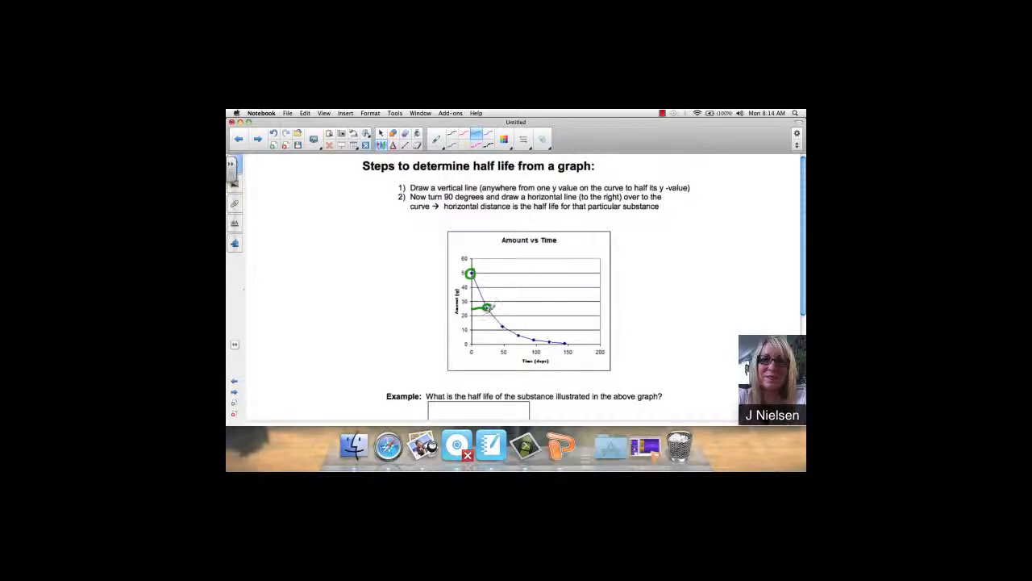
{"action": "left_click_drag", "start_coordinate": [488, 309], "coordinate": [492, 331]}
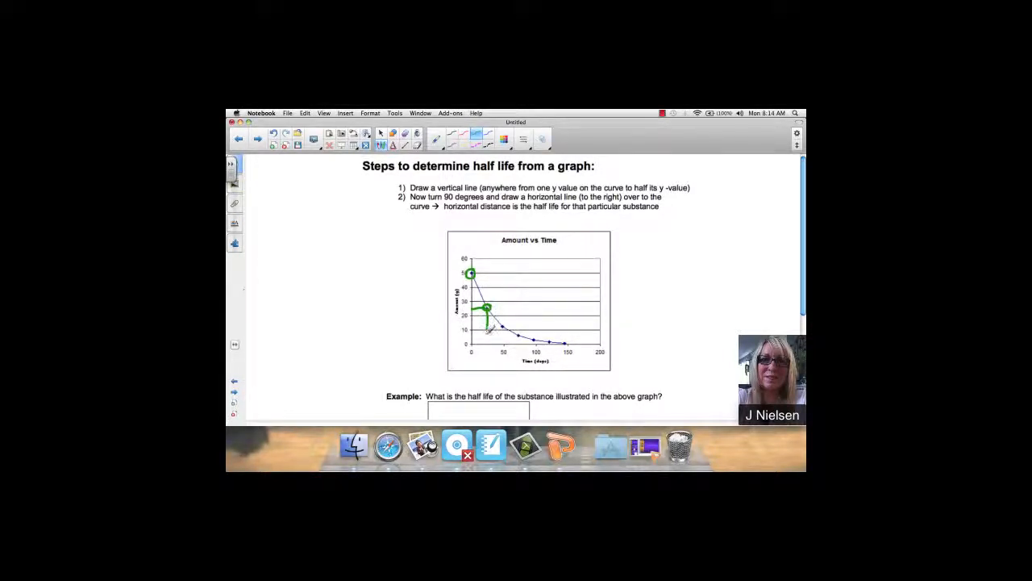
{"action": "left_click_drag", "start_coordinate": [488, 314], "coordinate": [492, 343]}
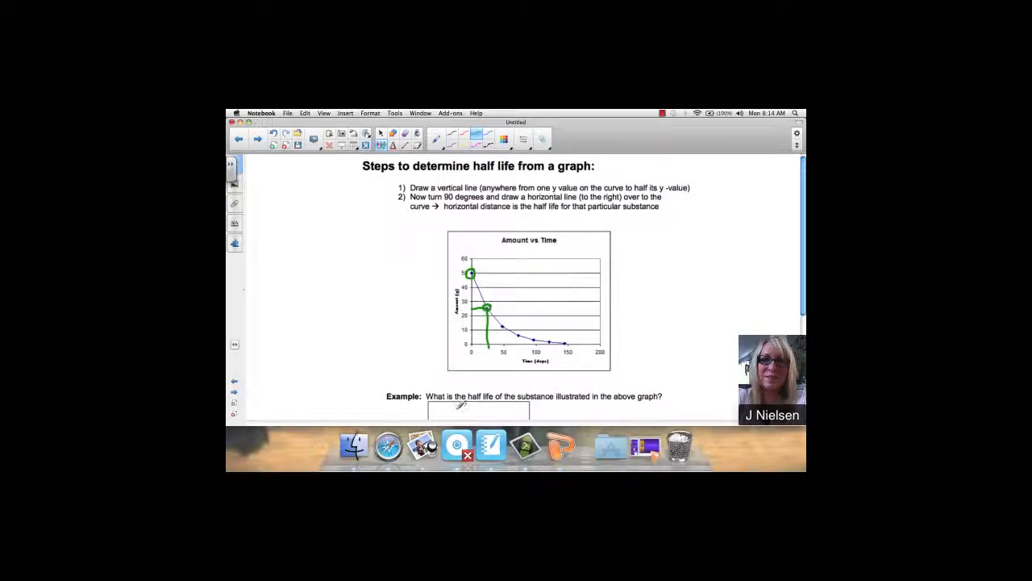
{"action": "type", "text": "25"}
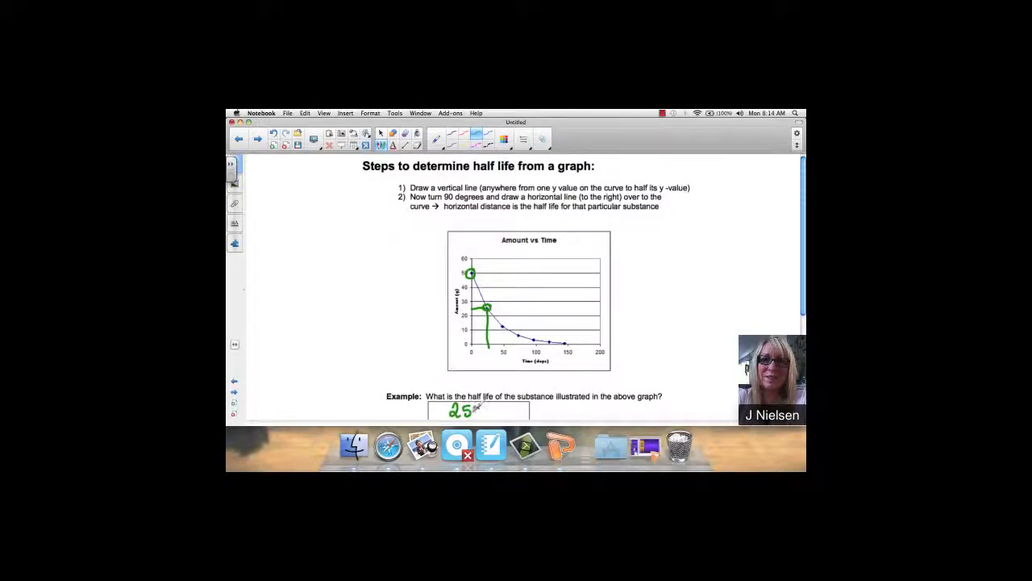
{"action": "type", "text": "day"}
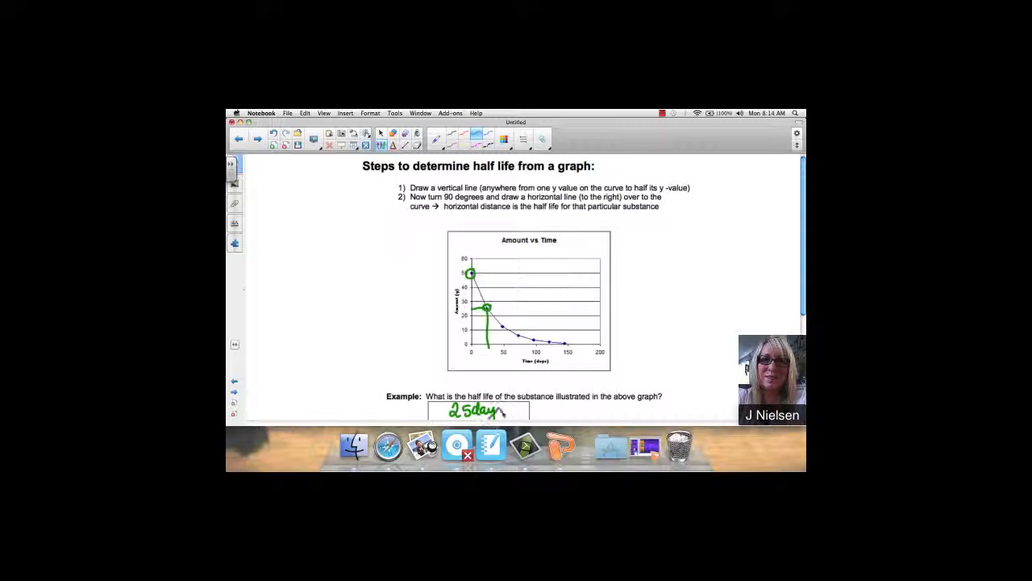